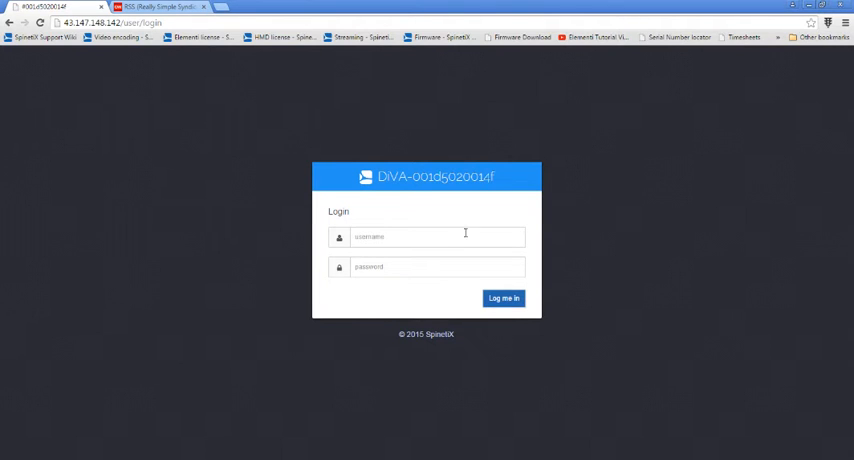
click(428, 236)
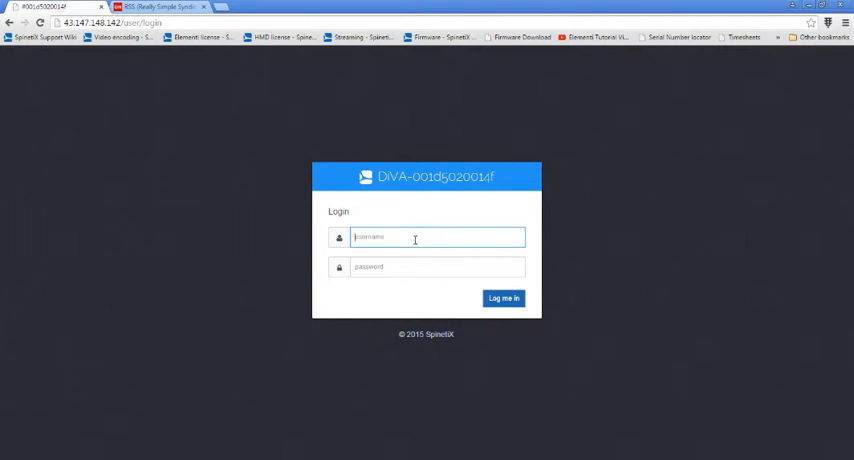
text(admin)
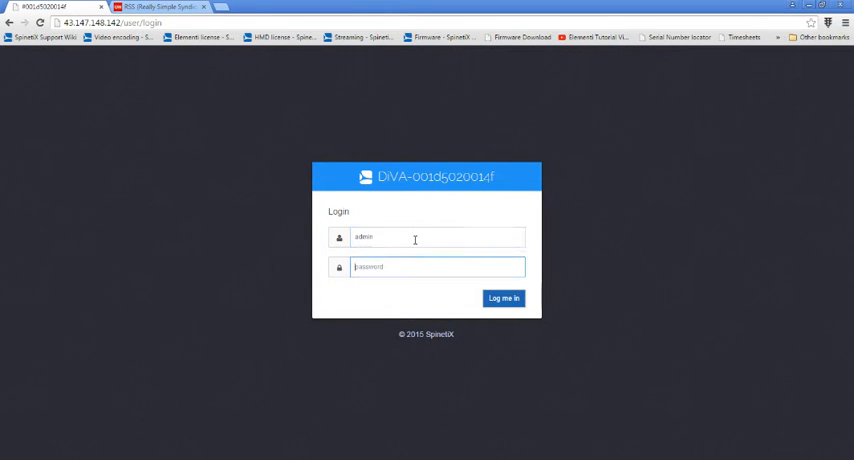
text(password)
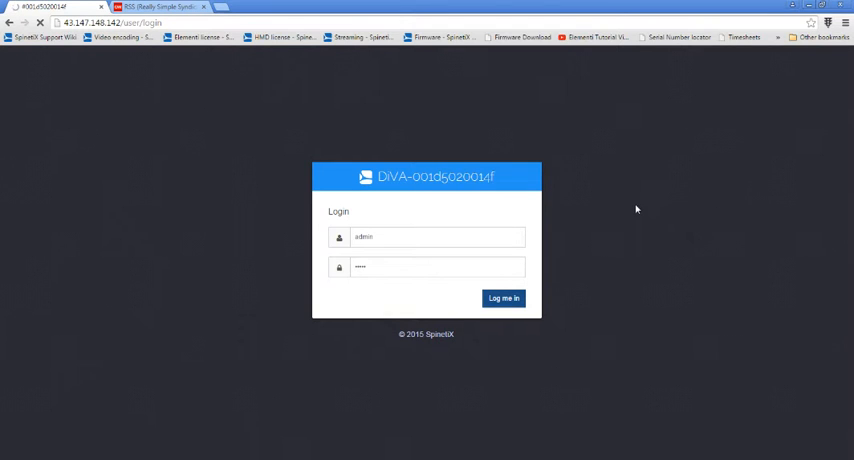
Sign in to the player and decline Chrome's save-password prompt.
click(504, 298)
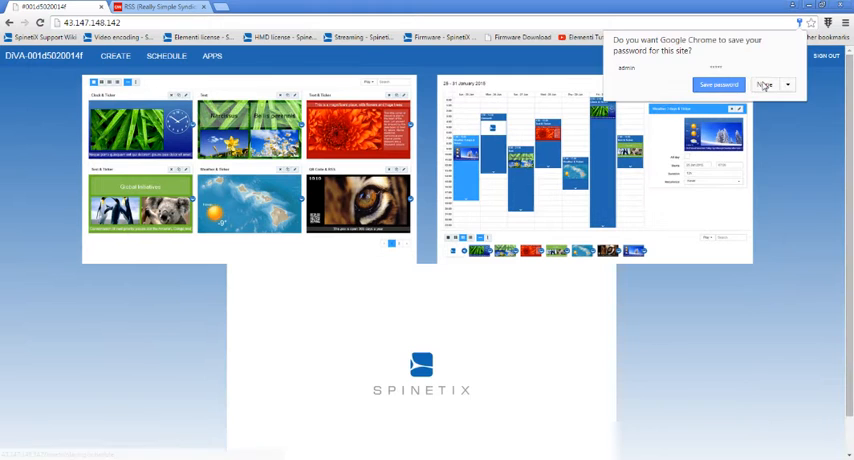
click(764, 84)
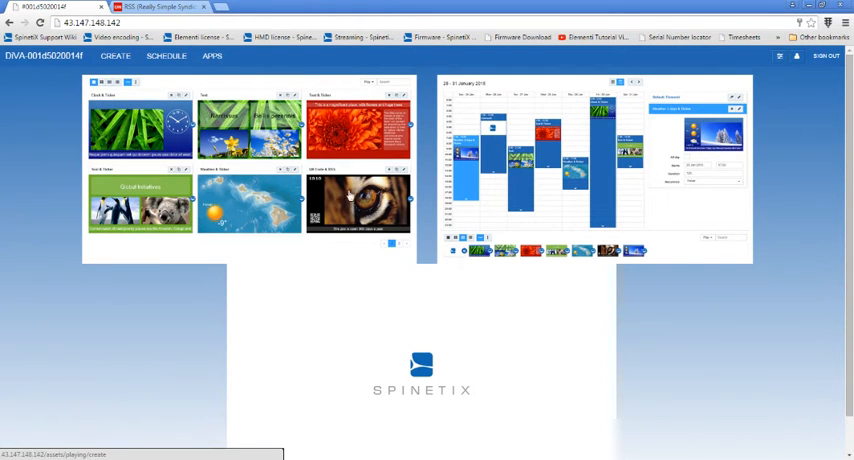
mouse_move(122, 356)
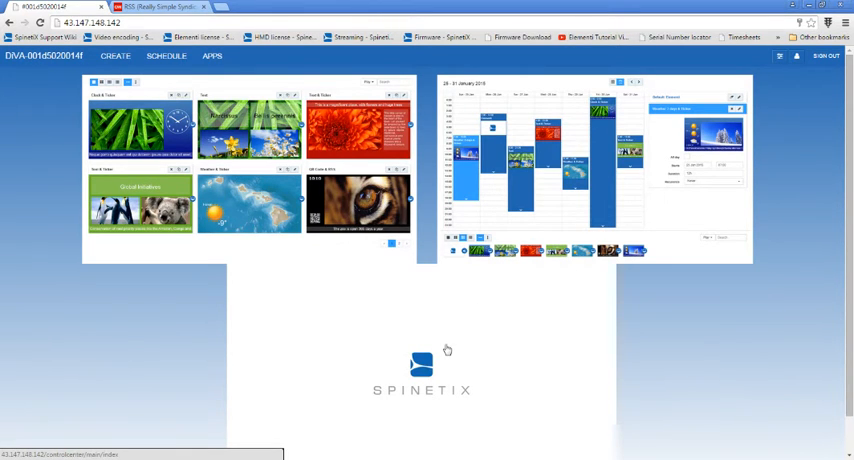
mouse_move(118, 318)
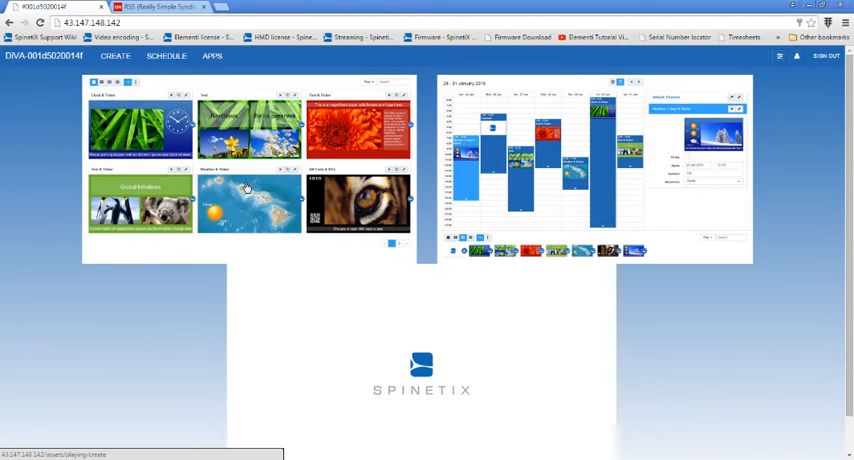
Go to the Create section showing the empty content list with upload options.
click(116, 56)
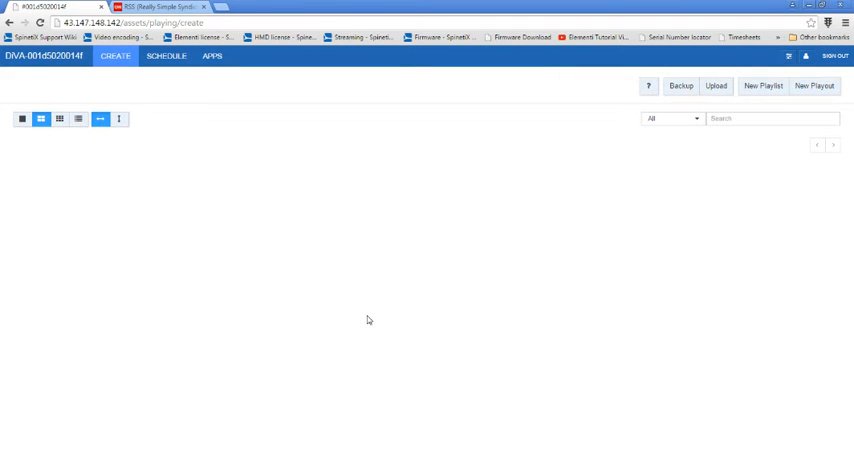
mouse_move(398, 242)
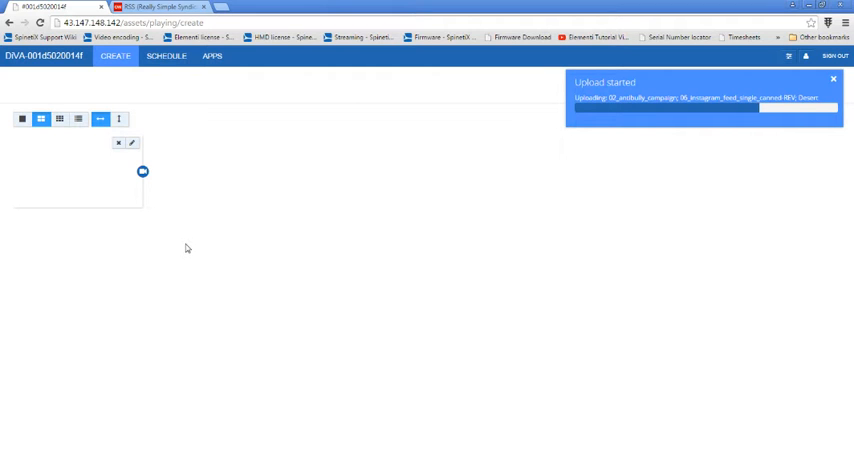
mouse_move(408, 304)
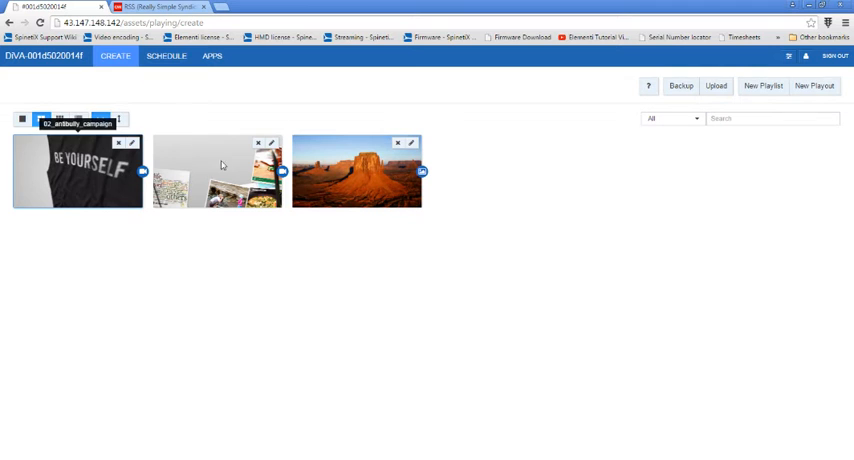
mouse_move(356, 150)
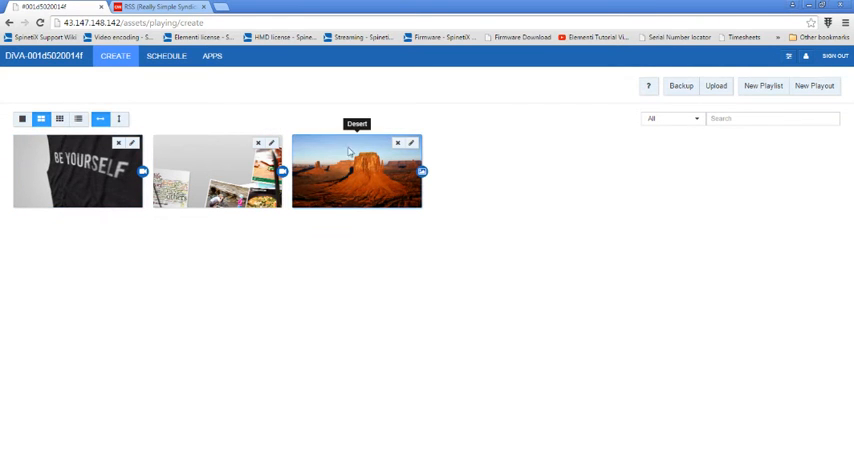
mouse_move(464, 322)
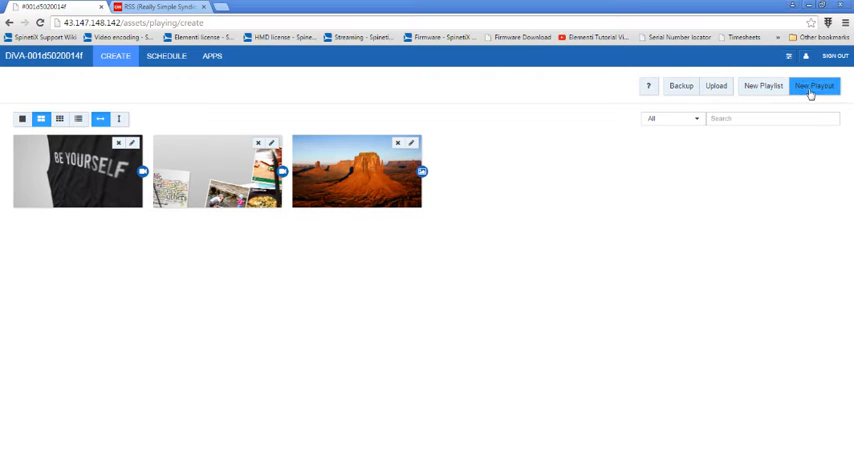
Create a new playout from the Clock & RSS template in the template gallery.
click(814, 84)
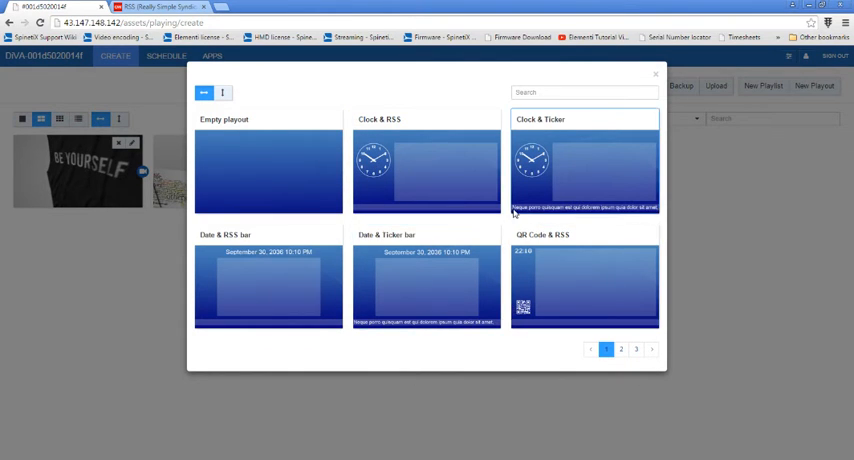
click(620, 348)
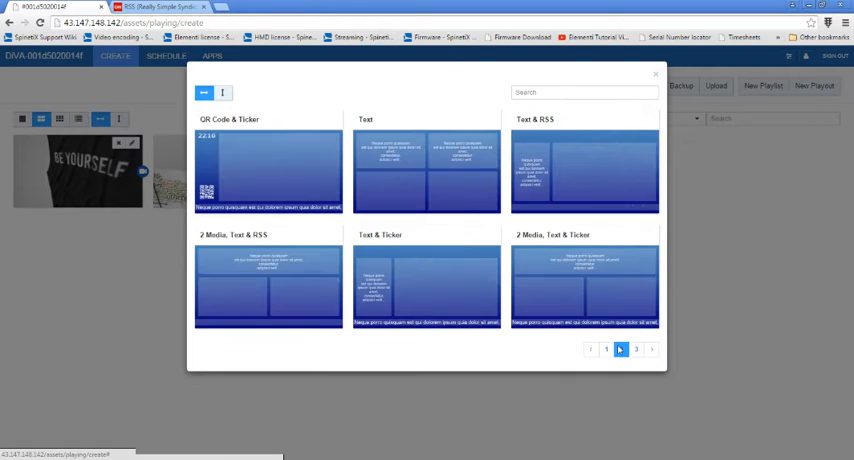
click(636, 348)
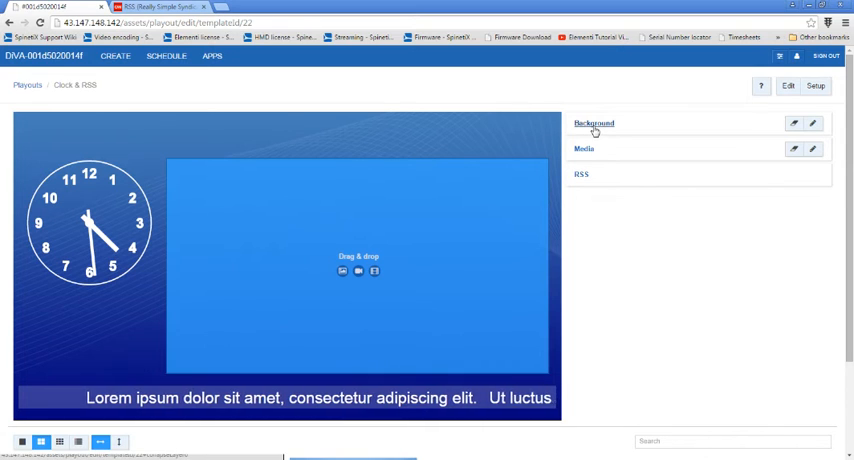
Make the desert picture the playout background and move to the Media zone content.
click(594, 124)
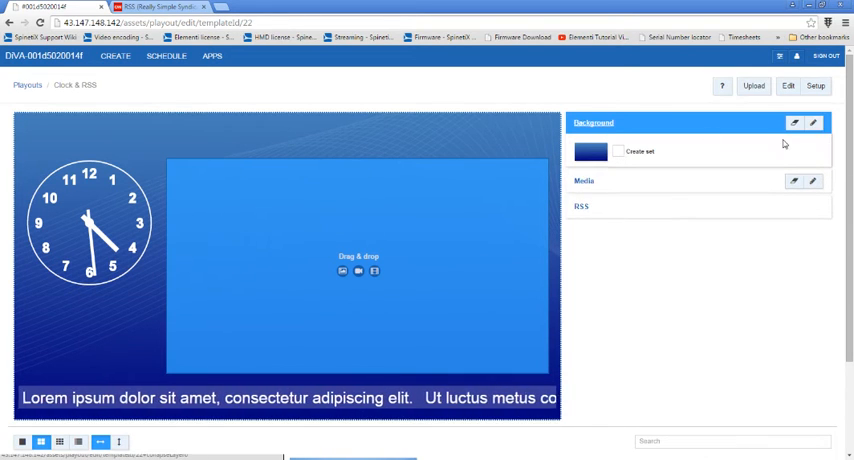
scroll(down, 3)
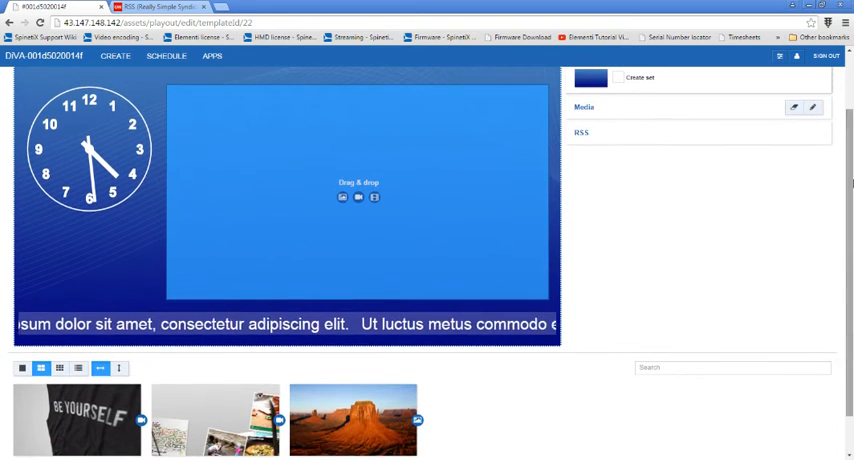
drag(352, 420, 116, 254)
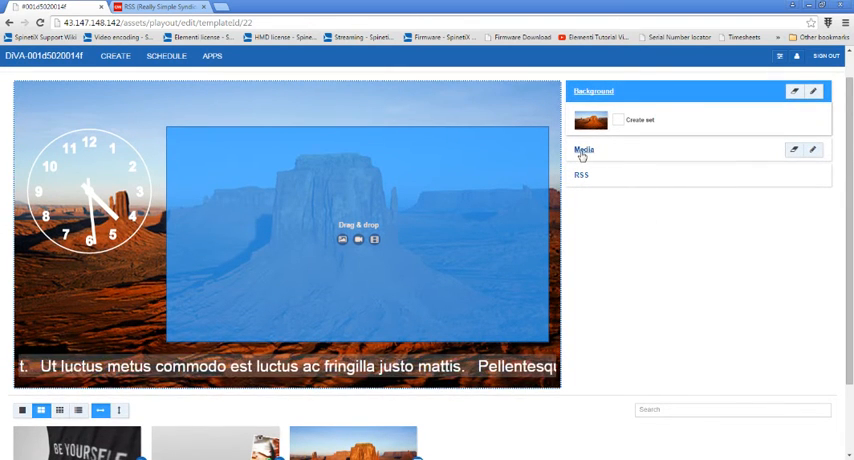
click(584, 150)
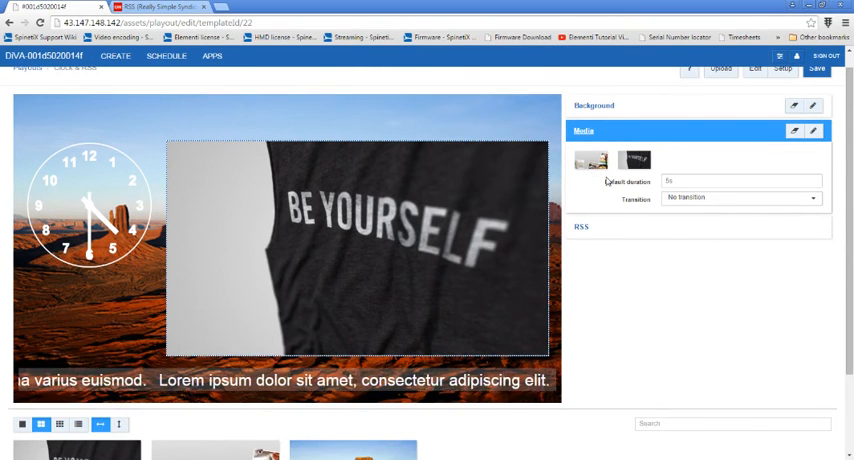
Choose a transition for the media slideshow from the Transition list.
click(740, 196)
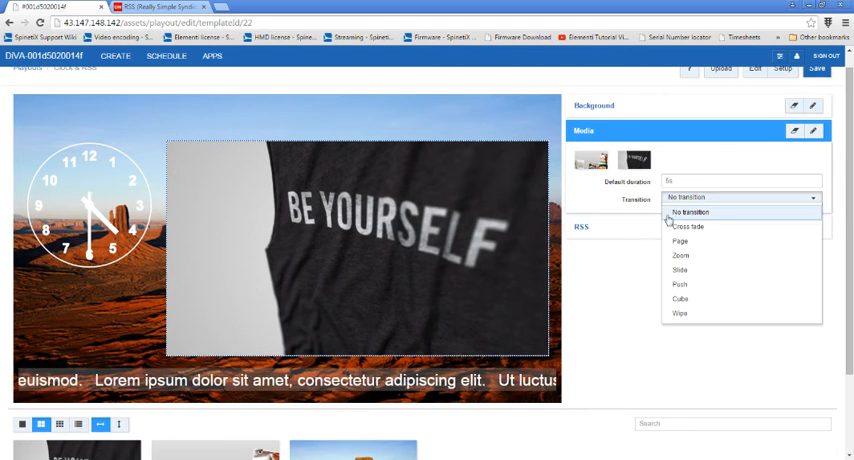
click(688, 228)
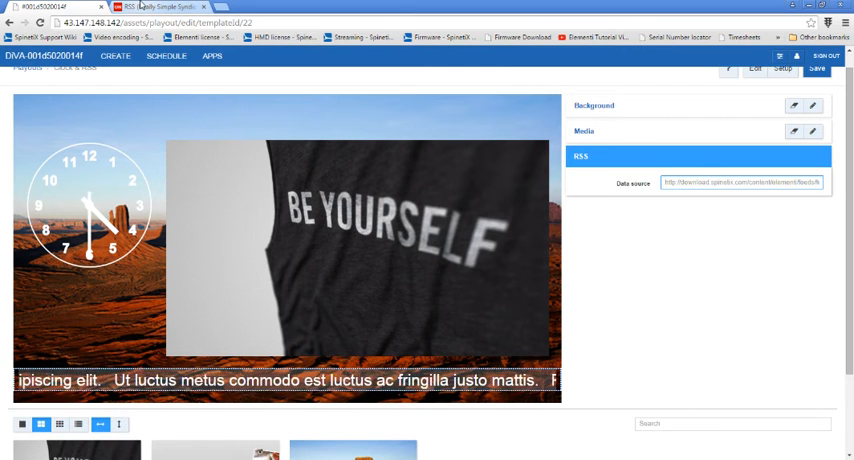
Switch to the CNN RSS page and bring up the Top Stories feed link options.
click(150, 8)
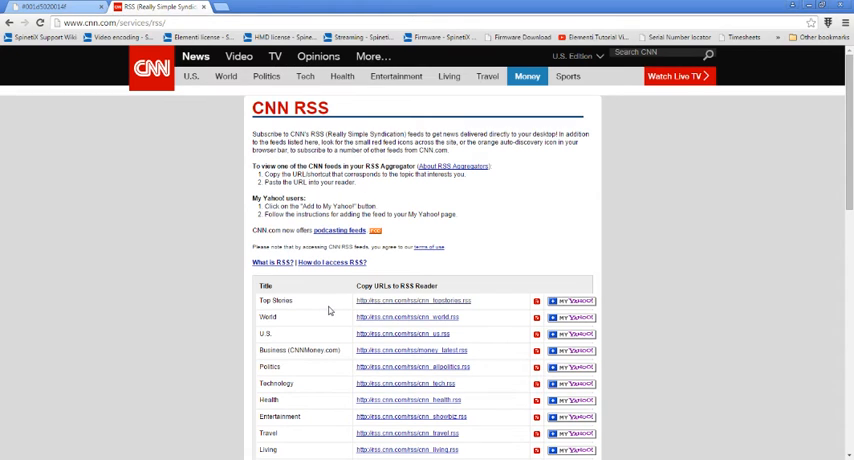
mouse_move(388, 308)
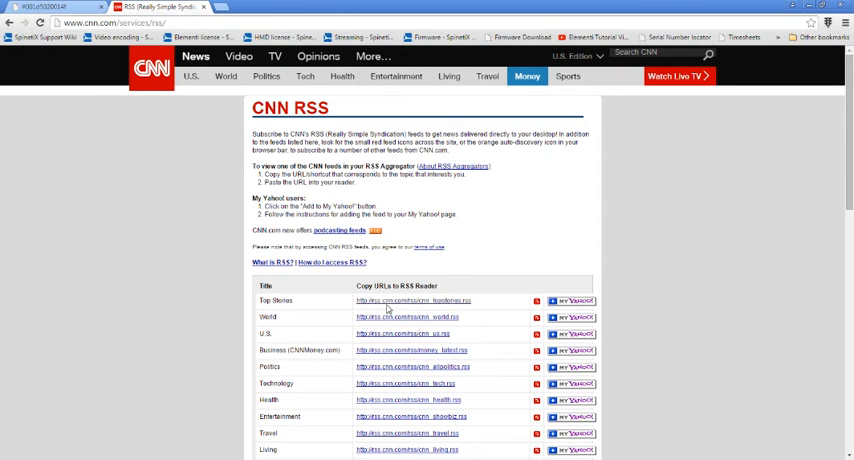
right_click(404, 300)
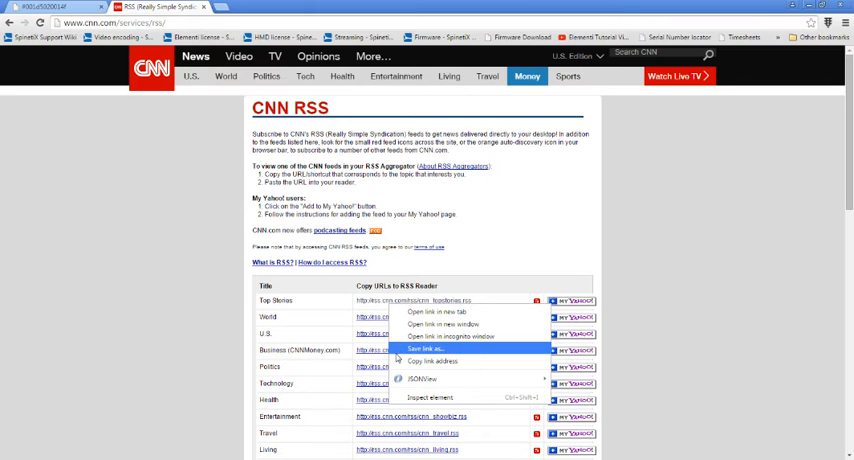
mouse_move(436, 360)
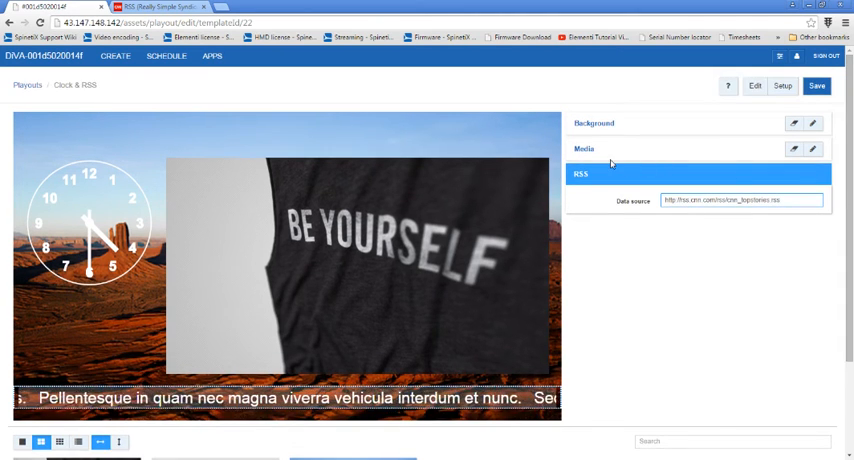
Apply the CNN feed source, save the Clock & RSS playlist and go to the Schedule.
click(584, 148)
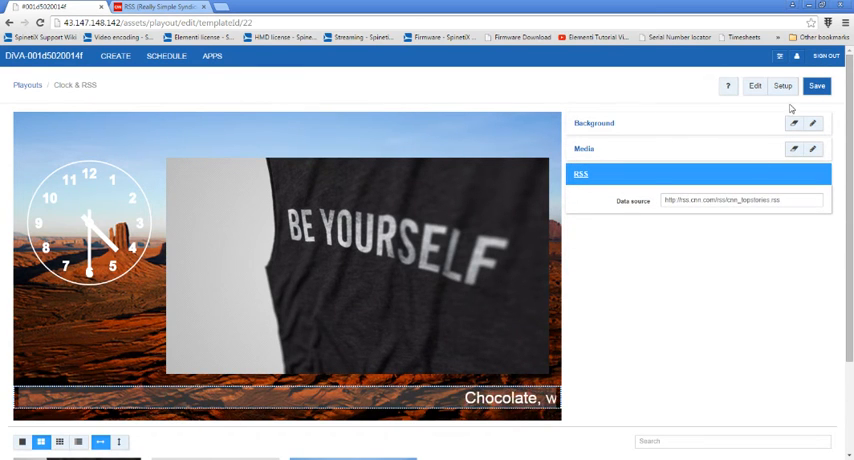
click(816, 84)
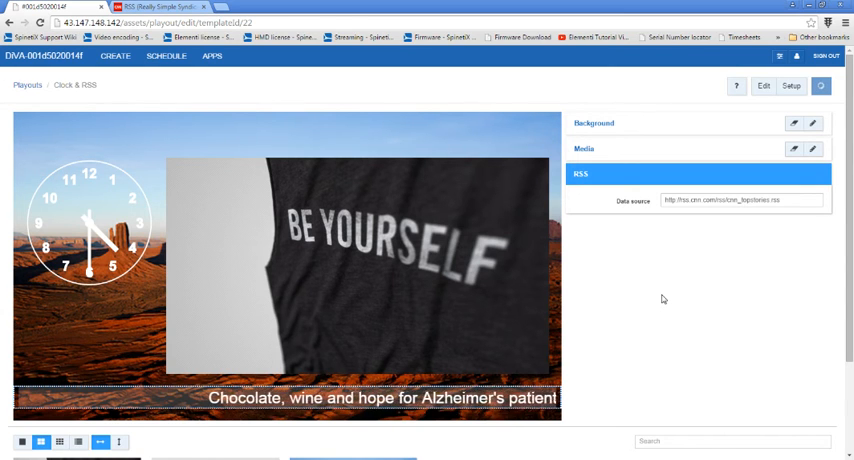
click(166, 56)
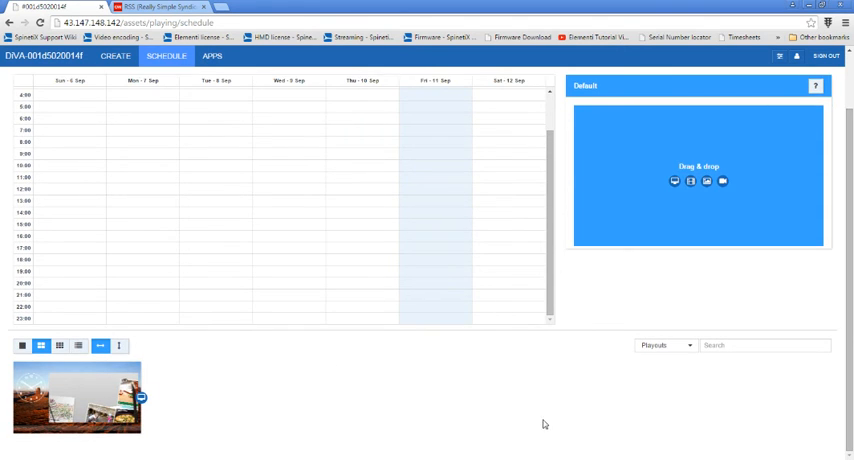
Show all content items and drag Clock & RSS onto the Default content area.
click(664, 344)
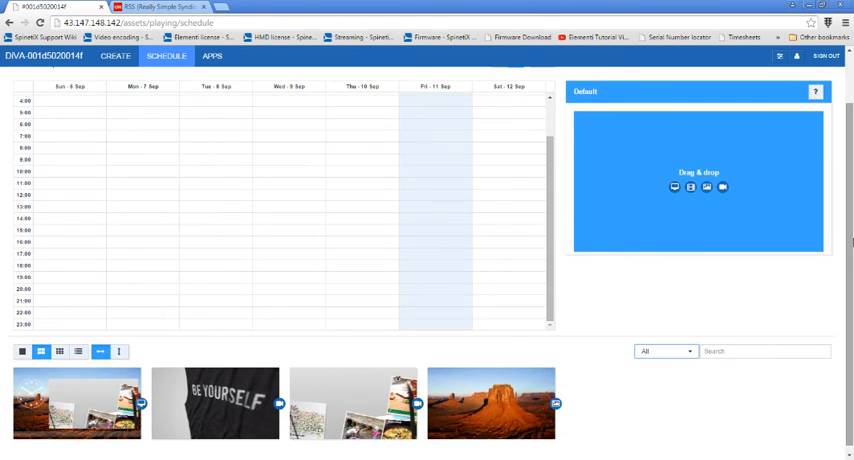
mouse_move(80, 404)
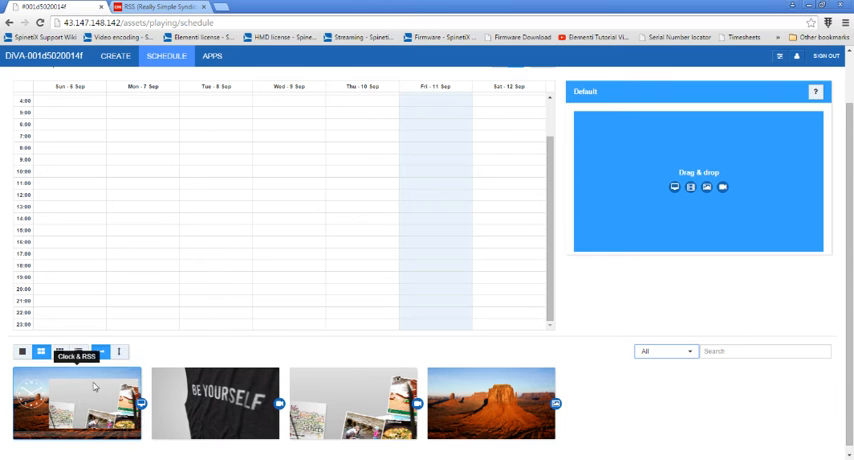
drag(76, 402, 688, 196)
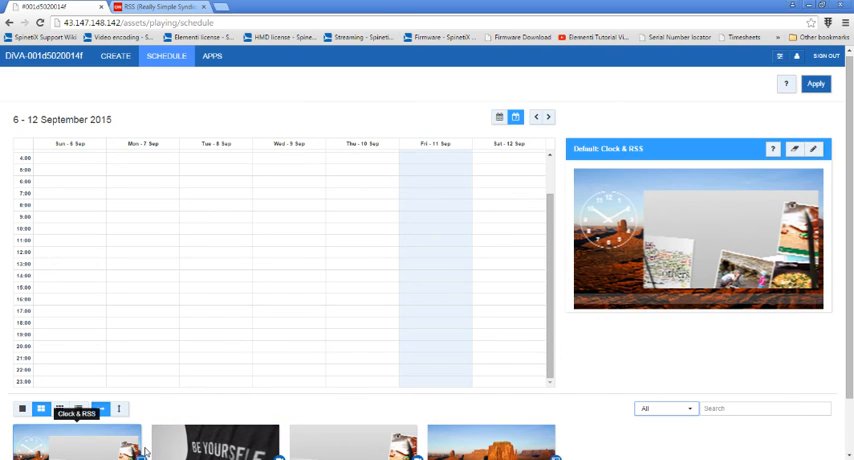
mouse_move(298, 232)
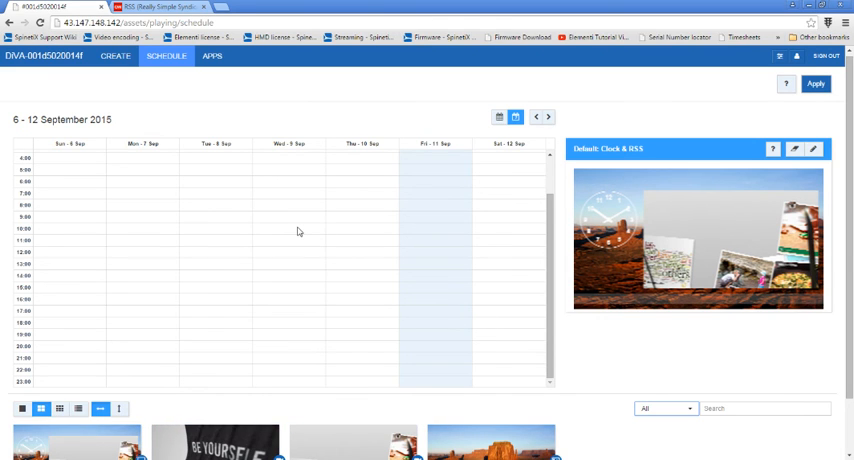
mouse_move(300, 236)
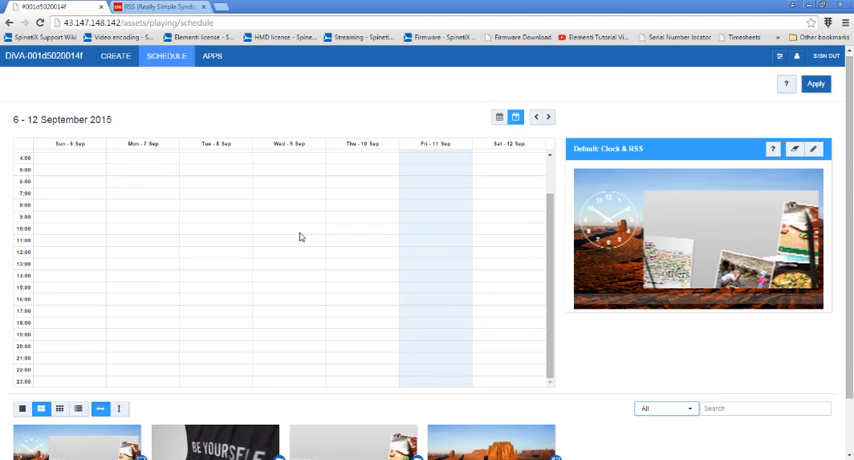
mouse_move(556, 248)
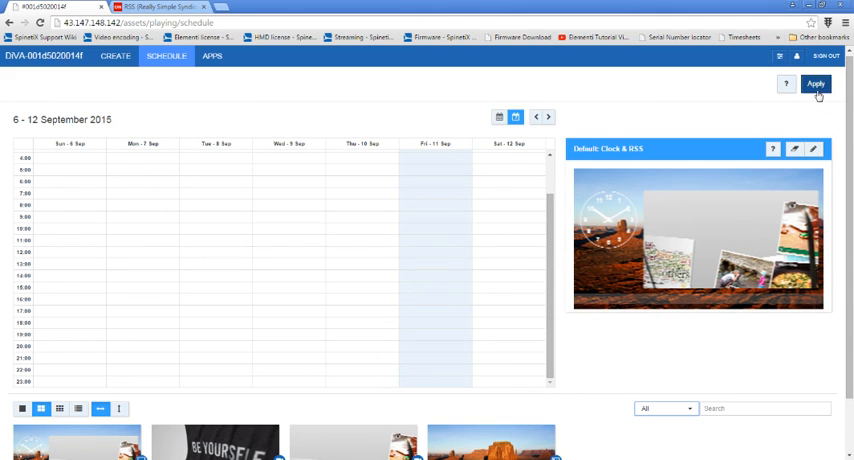
Apply the schedule with Clock & RSS as default content to the player.
click(816, 84)
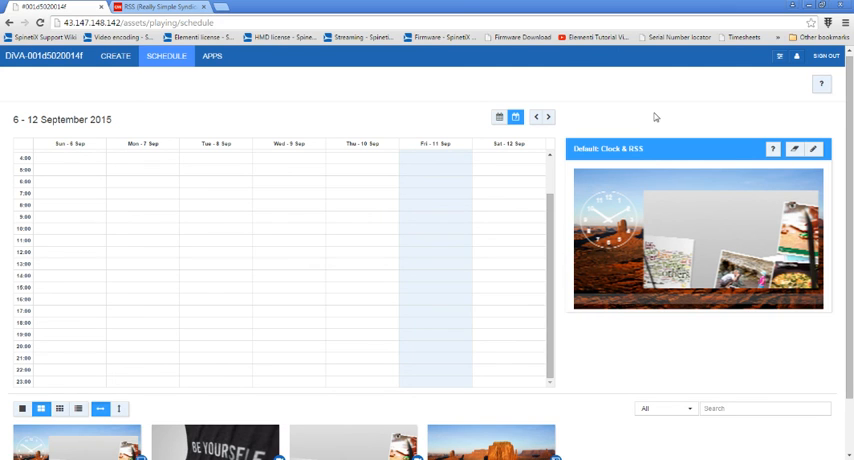
mouse_move(344, 40)
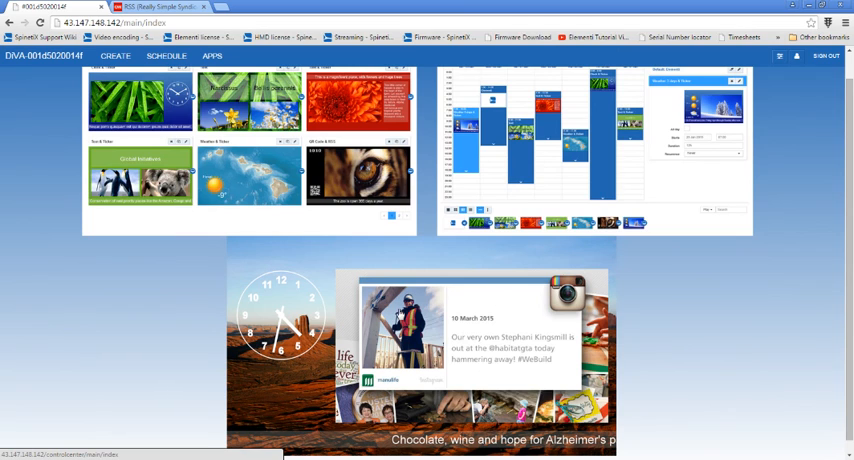
mouse_move(260, 348)
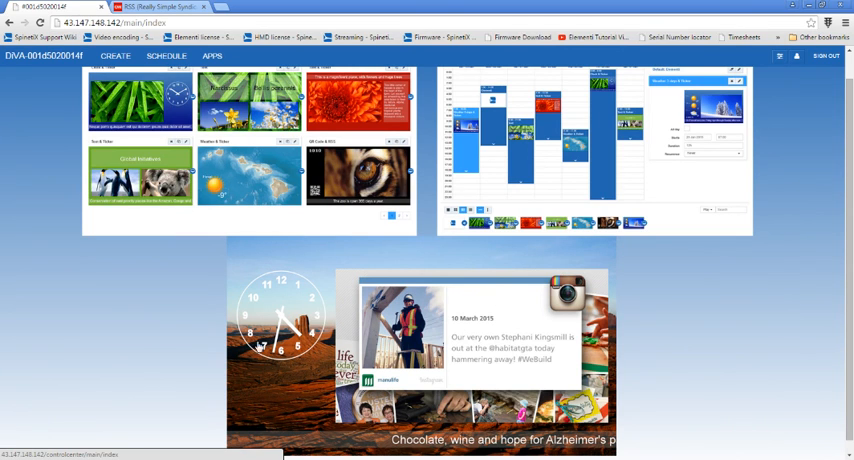
mouse_move(668, 372)
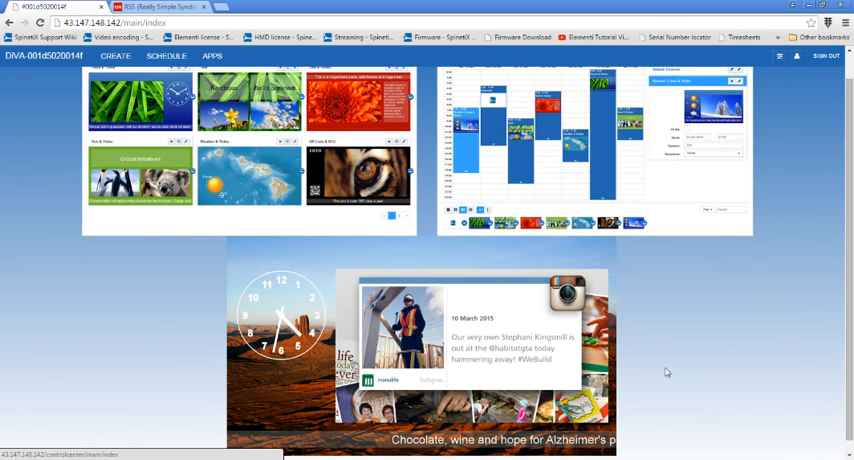